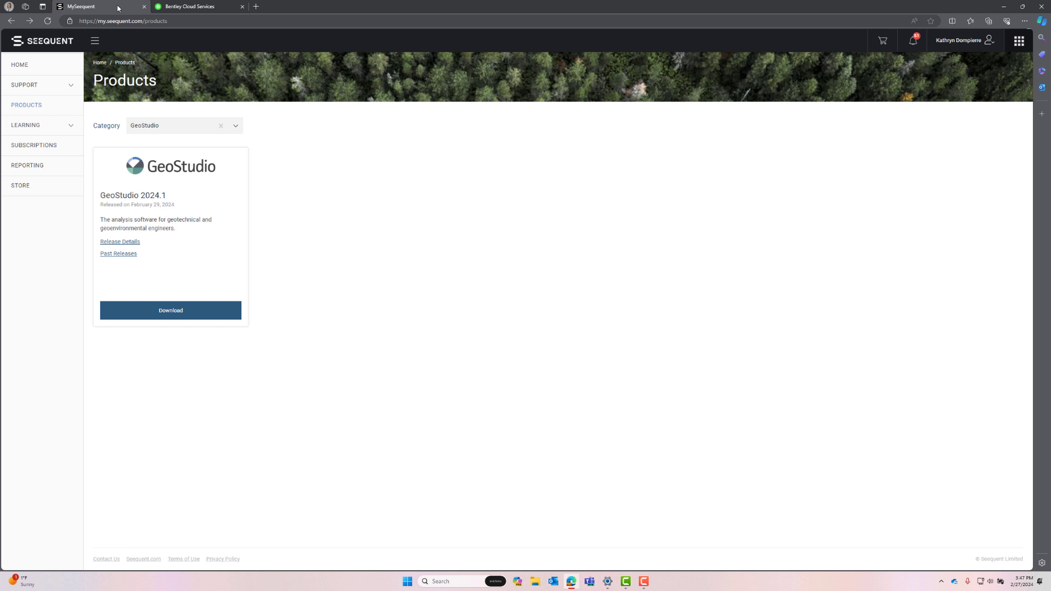
- Filter Bentley CONNECT software downloads to show only the GeoStudio product
{"action": "left_click", "coordinate": [194, 6]}
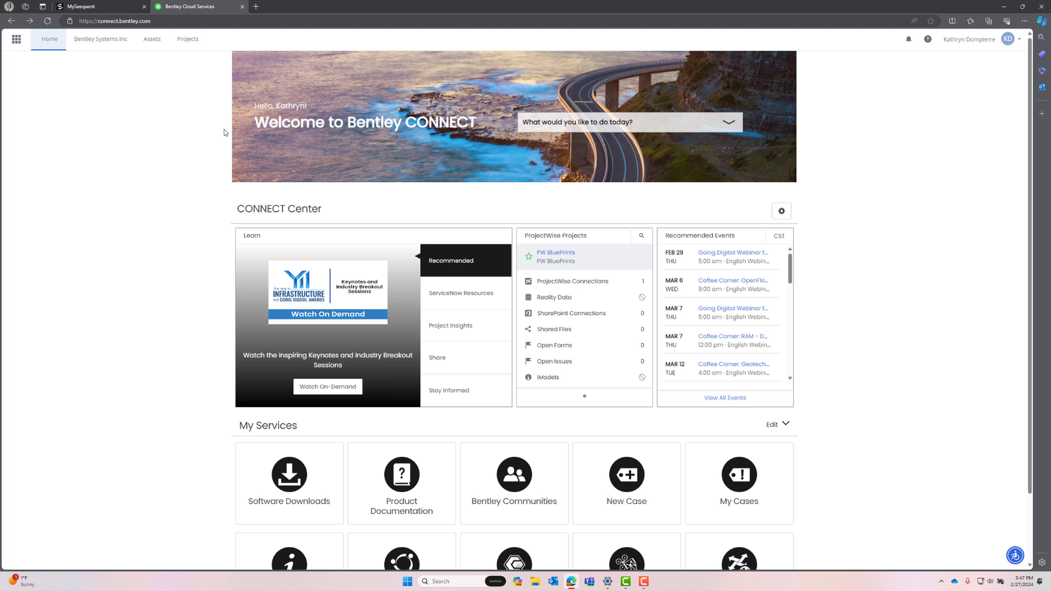
{"action": "left_click", "coordinate": [289, 483]}
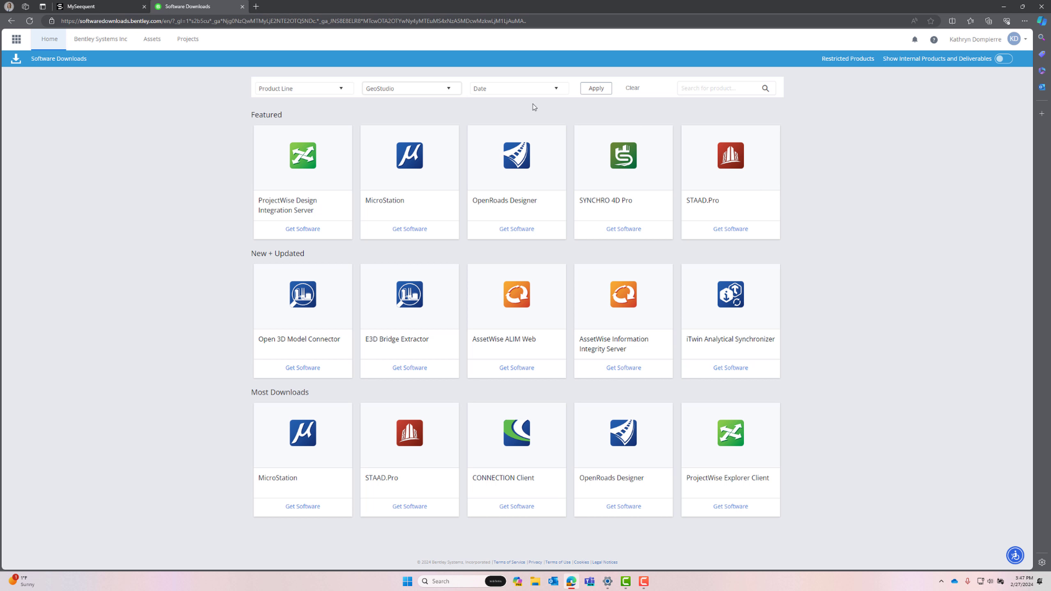
{"action": "left_click", "coordinate": [594, 87]}
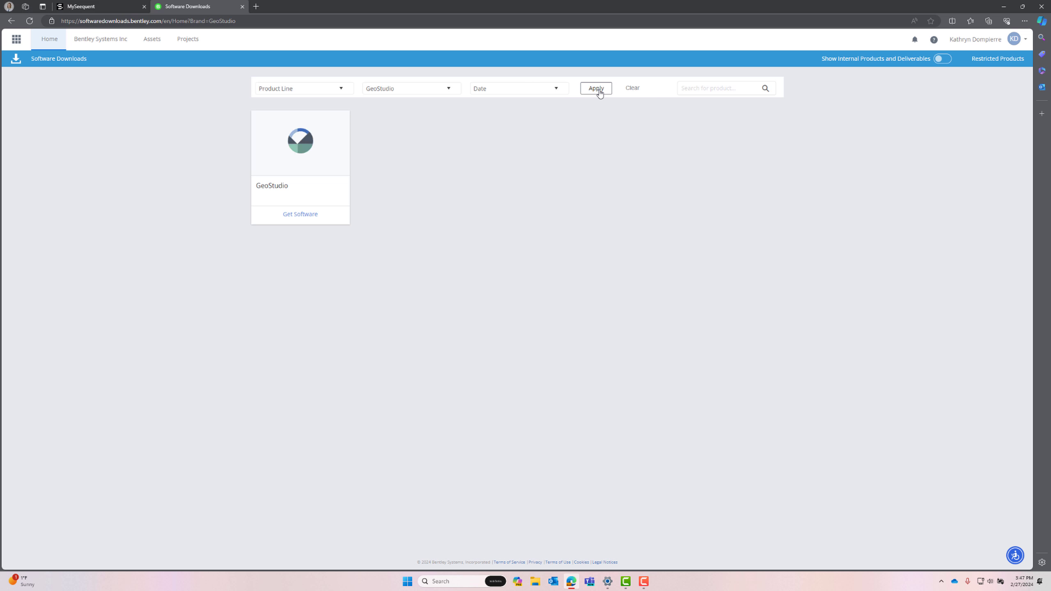
{"action": "mouse_move", "coordinate": [602, 145]}
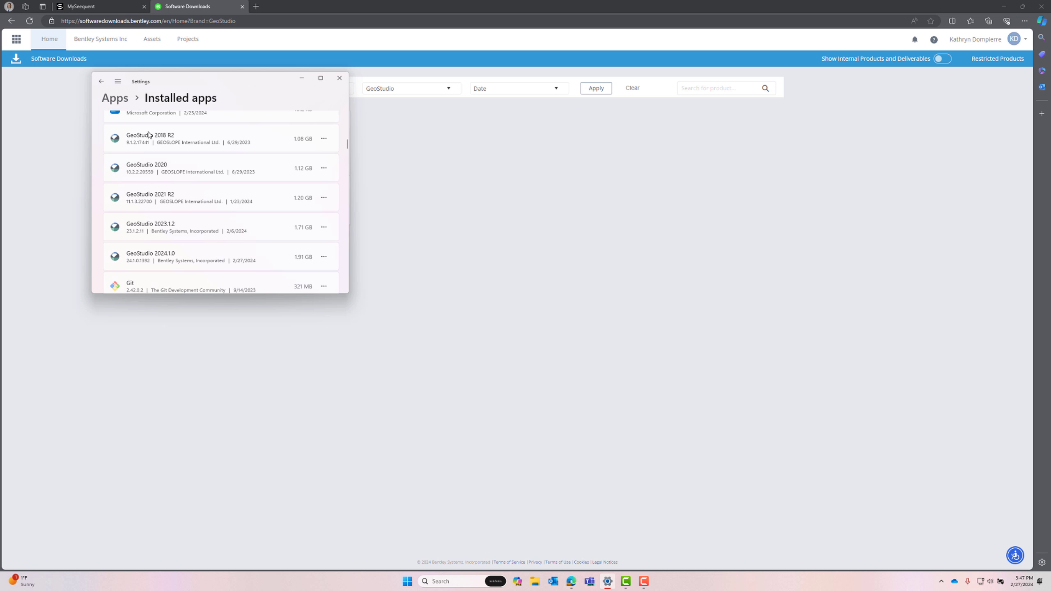
{"action": "mouse_move", "coordinate": [261, 358]}
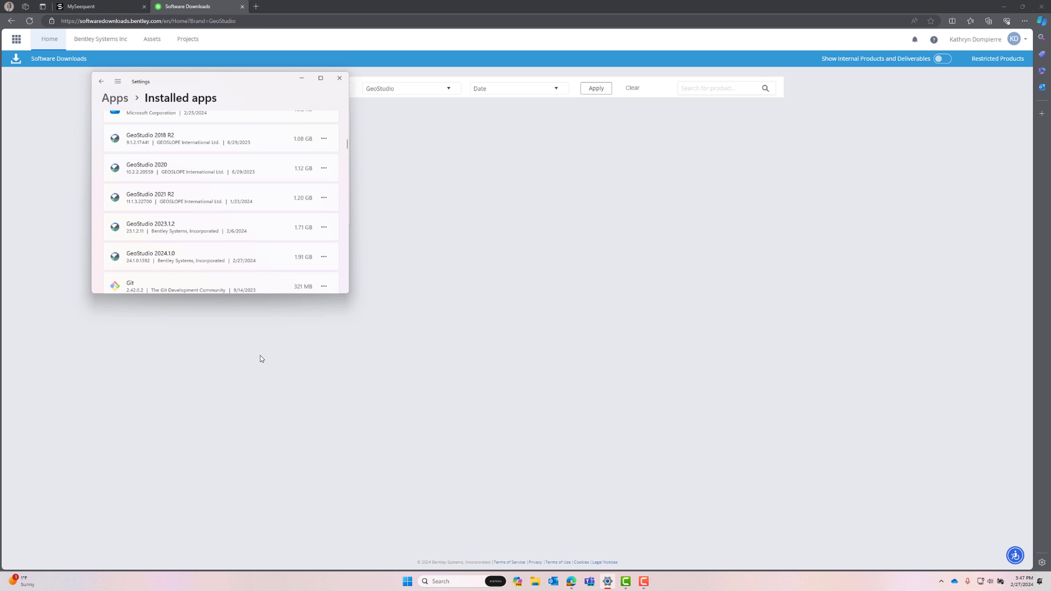
- Search Windows for 'GeoStudio Viewer 2024.1.0' to locate the installed app
{"action": "left_click", "coordinate": [455, 581]}
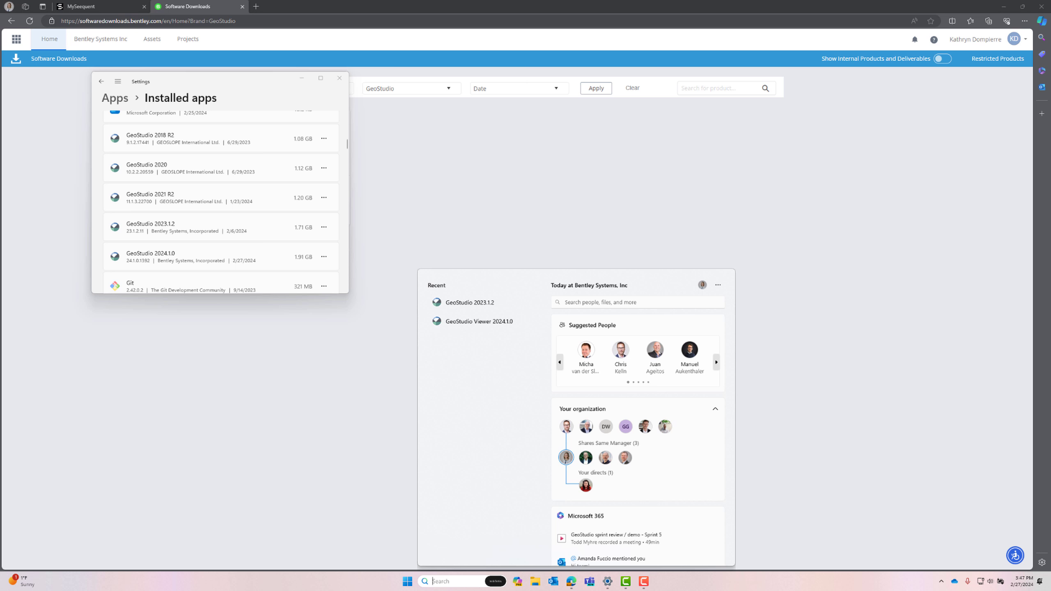
{"action": "type", "text": "GeoStudio Viewer 2024.1.0"}
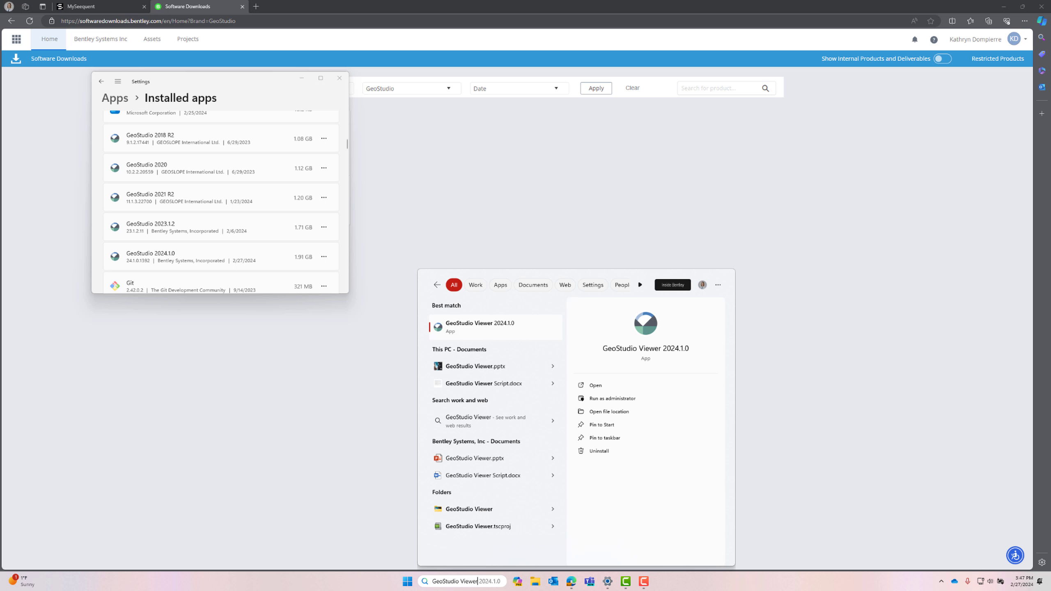
{"action": "mouse_move", "coordinate": [474, 327]}
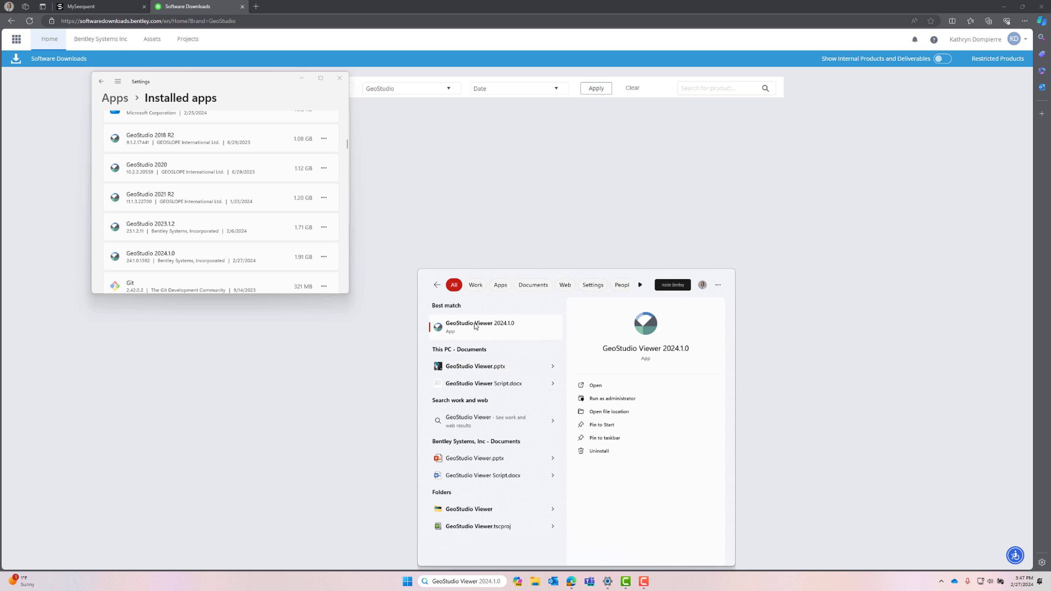
{"action": "mouse_move", "coordinate": [602, 394]}
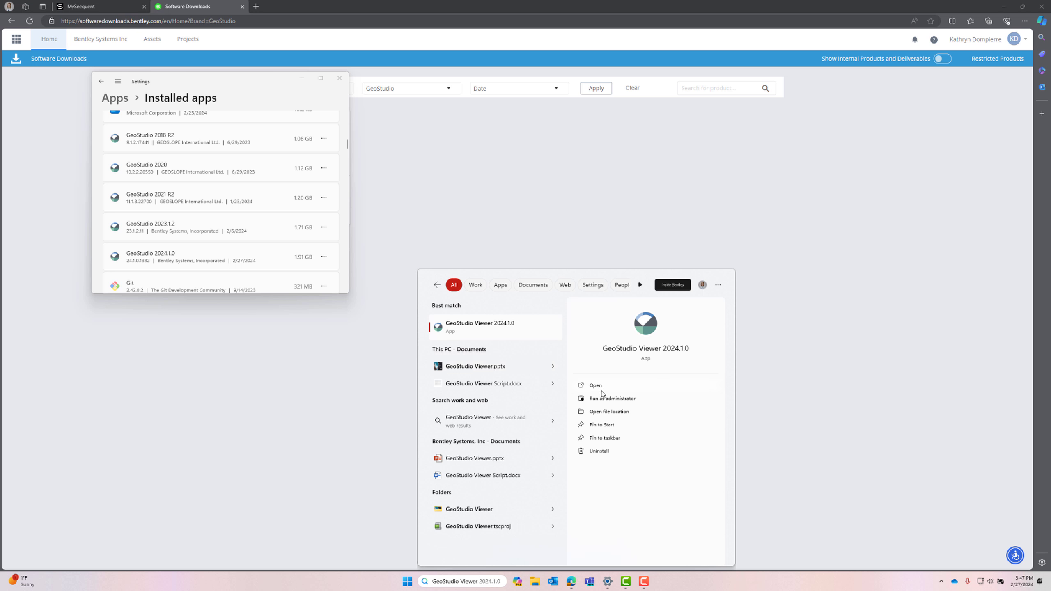
{"action": "mouse_move", "coordinate": [630, 441]}
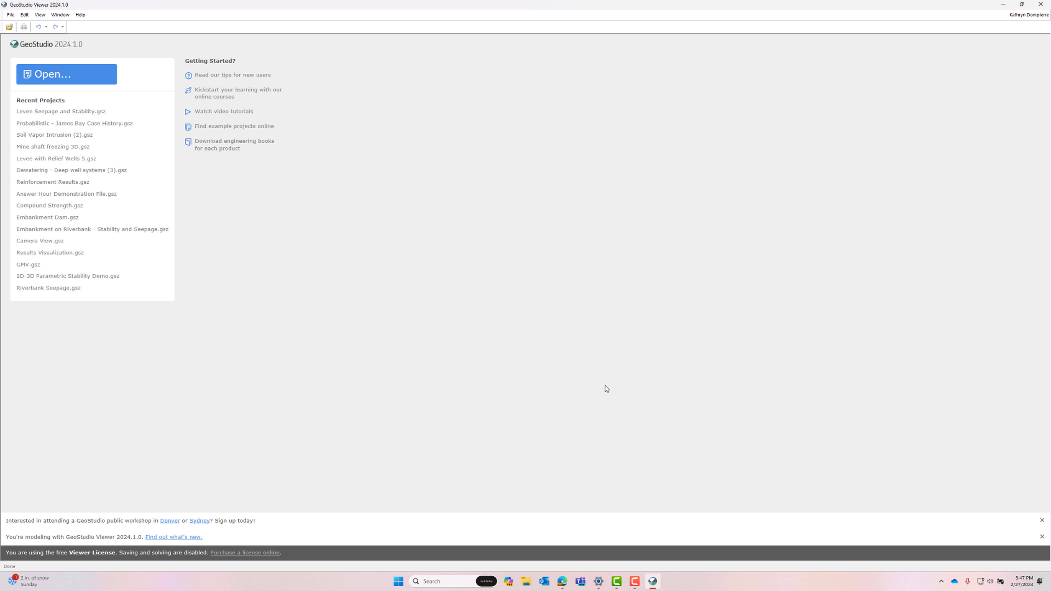
{"action": "mouse_move", "coordinate": [578, 390]}
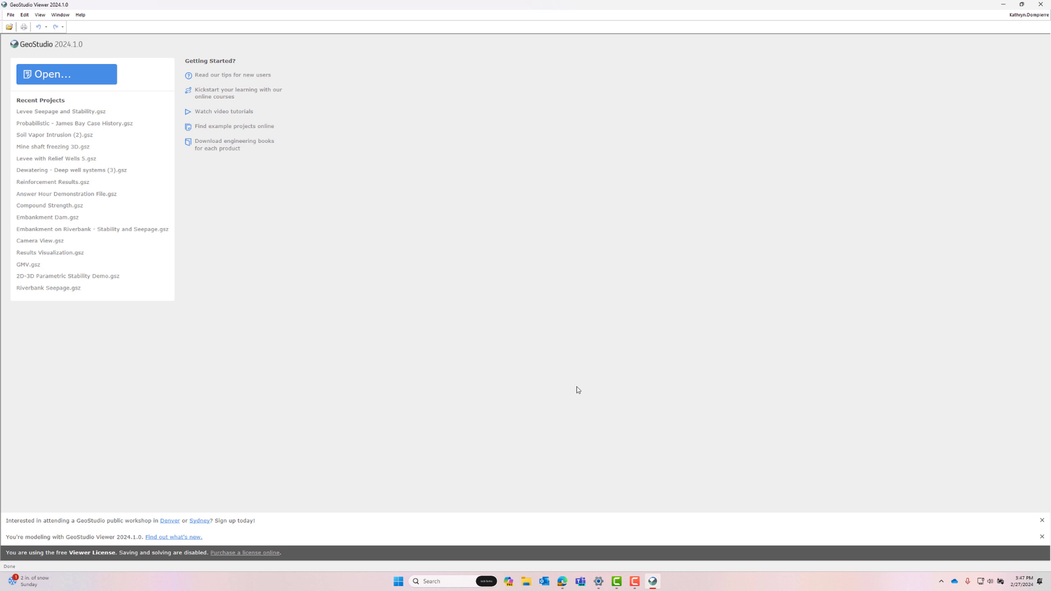
{"action": "mouse_move", "coordinate": [85, 74]}
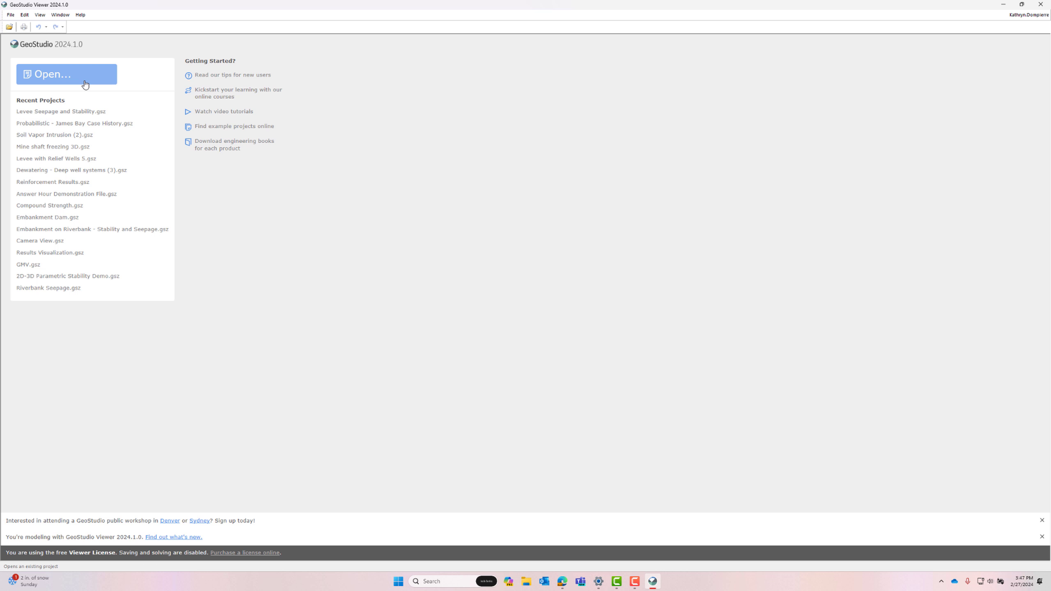
{"action": "mouse_move", "coordinate": [67, 111]}
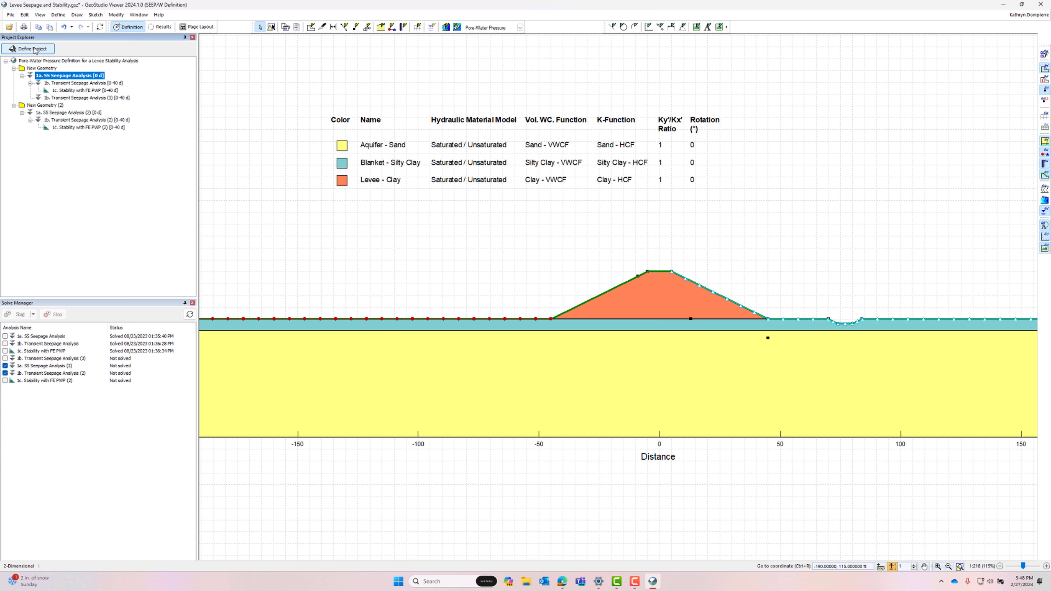
- Review 1a water convergence settings, then make 1c. Stability with FE PWP current
{"action": "left_click", "coordinate": [31, 48]}
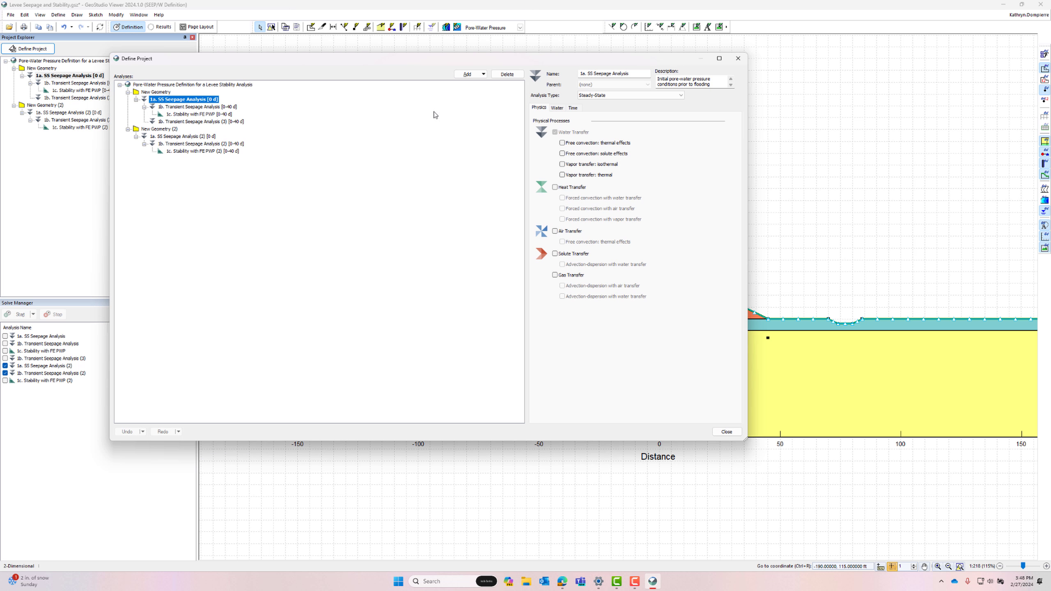
{"action": "left_click", "coordinate": [509, 108]}
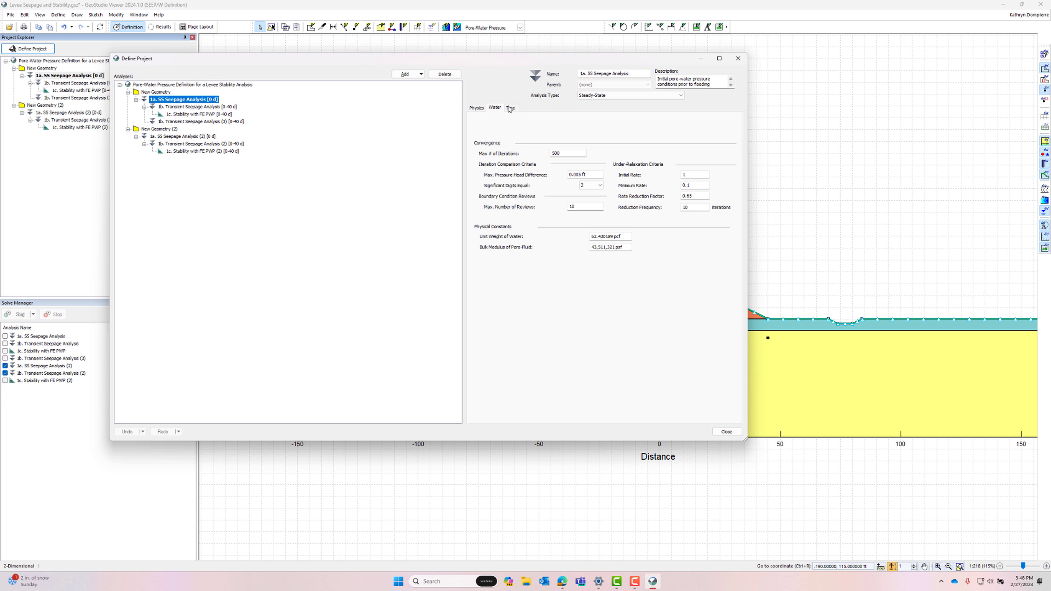
{"action": "left_click", "coordinate": [201, 114]}
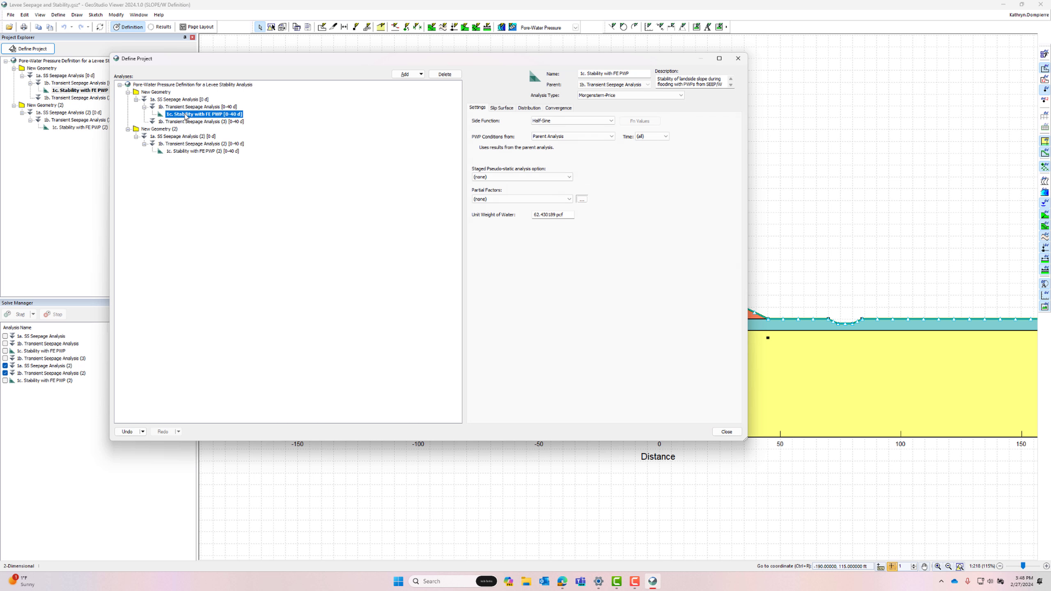
{"action": "left_click", "coordinate": [501, 108]}
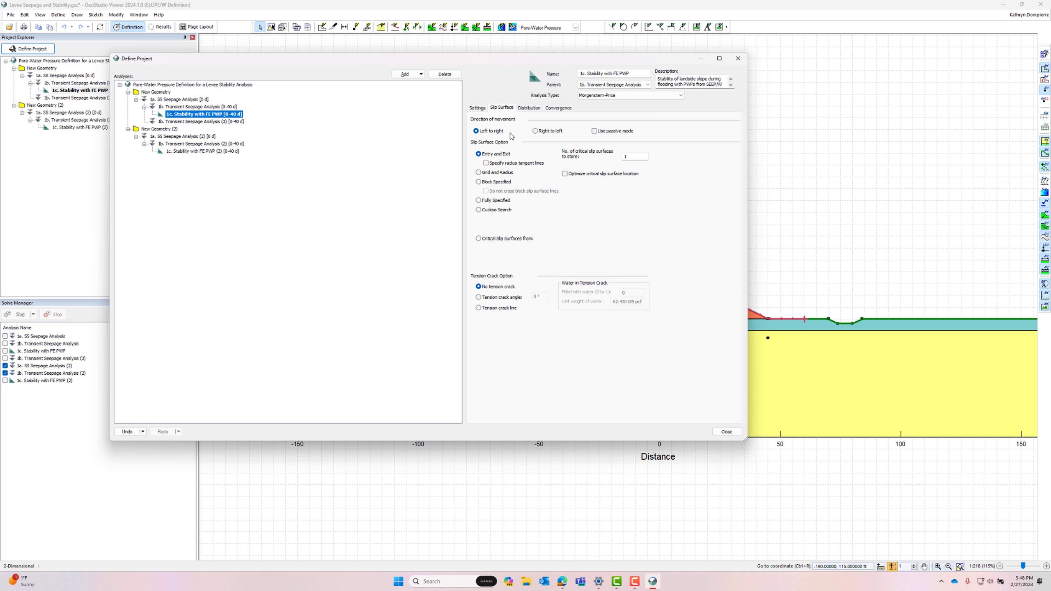
{"action": "left_click", "coordinate": [726, 431]}
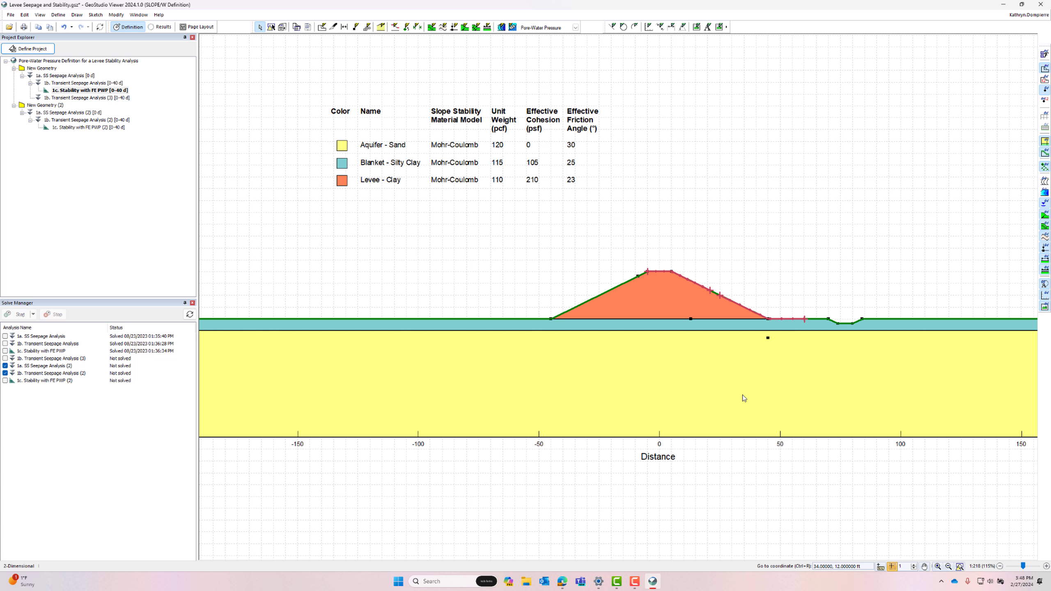
- Inspect the three soil materials and their strength properties
{"action": "left_click", "coordinate": [57, 15]}
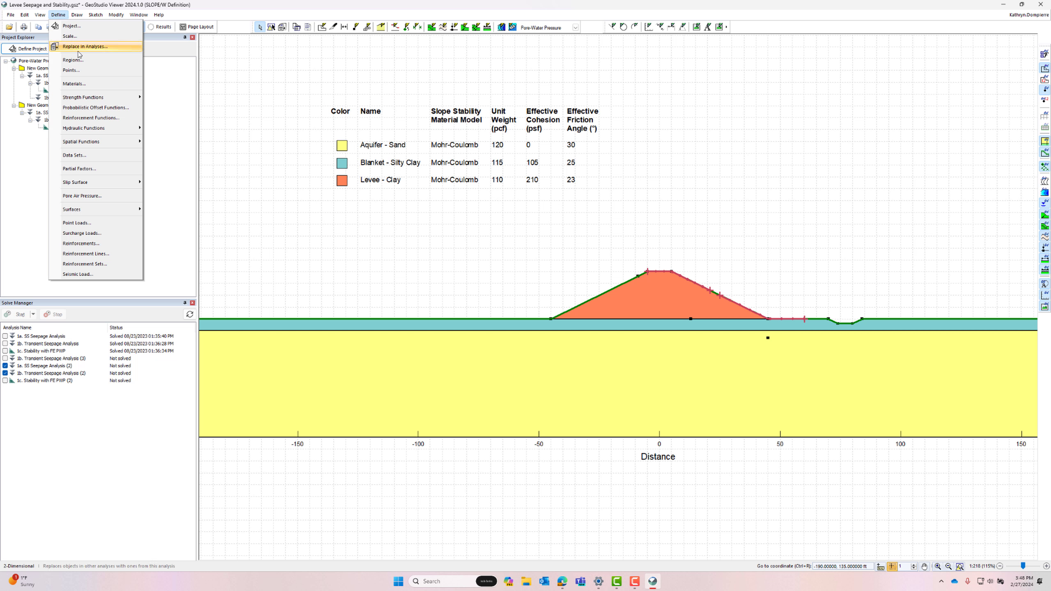
{"action": "left_click", "coordinate": [74, 83]}
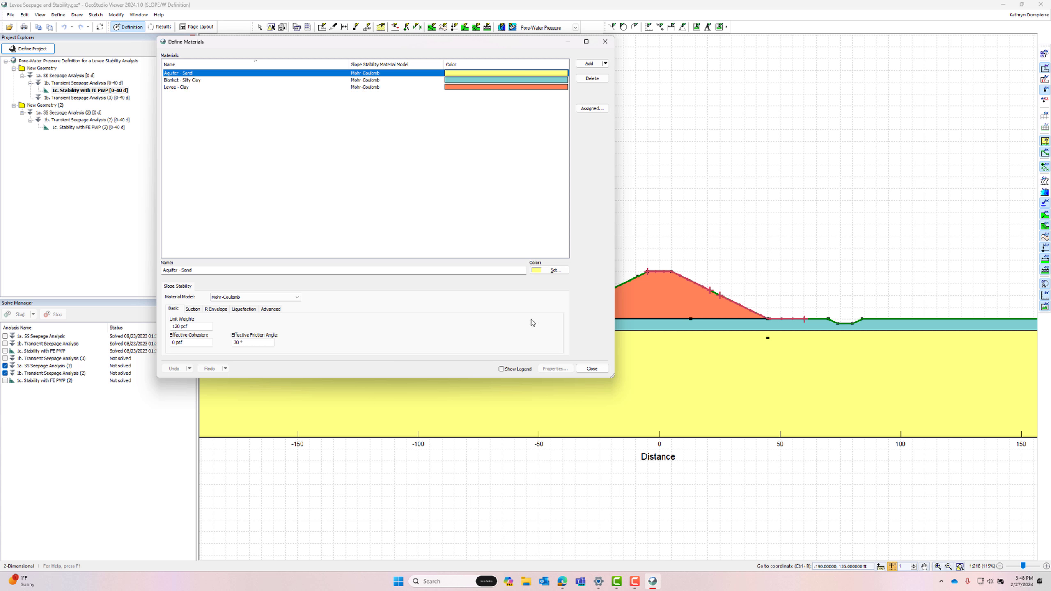
{"action": "left_click", "coordinate": [591, 368]}
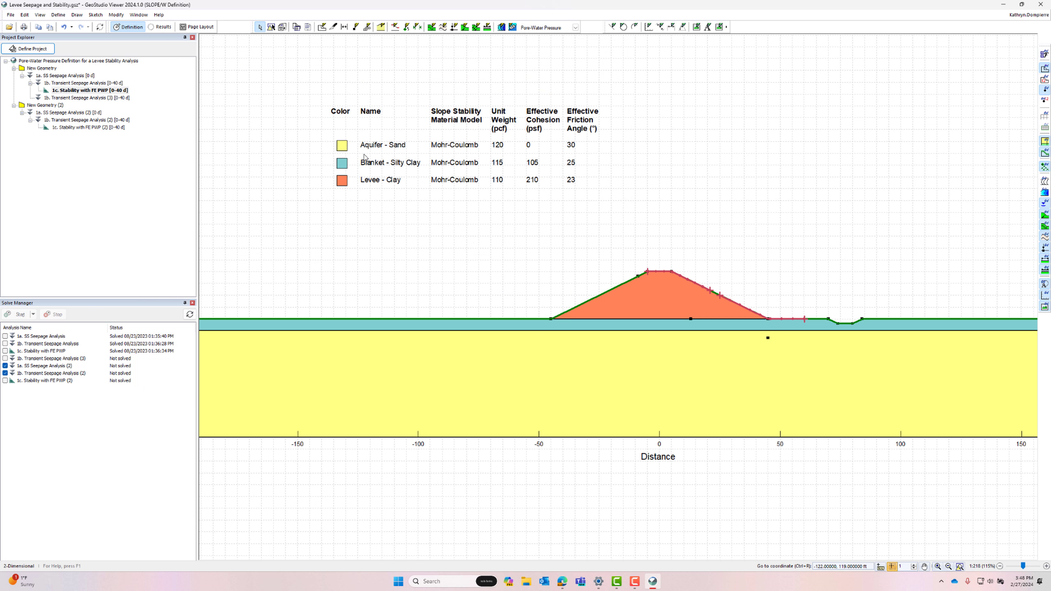
- Show results with all trial slip surfaces coloured by factor of safety, critical 1.703
{"action": "left_click", "coordinate": [162, 27]}
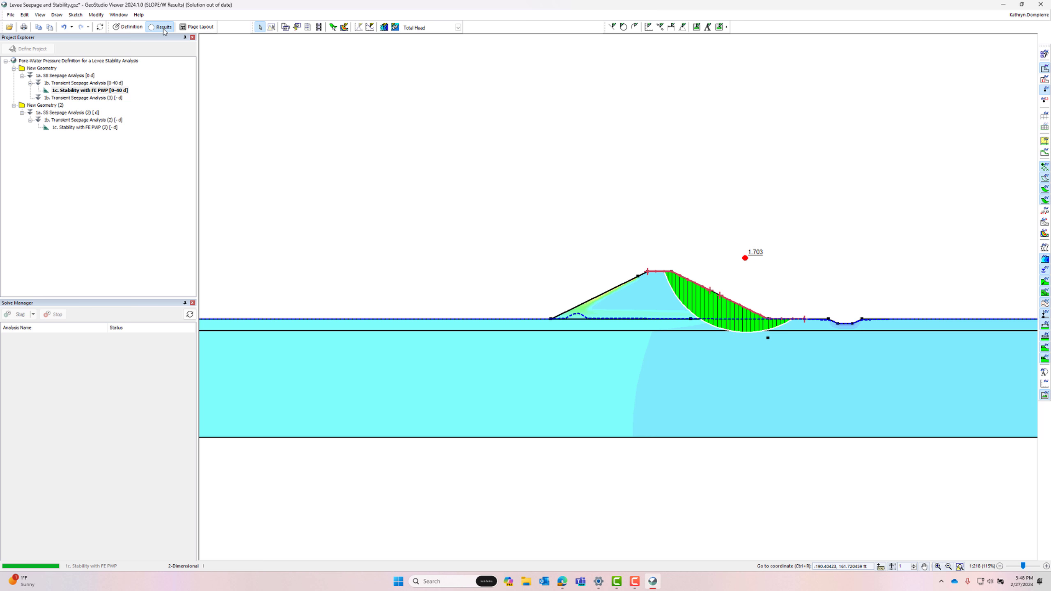
{"action": "left_click", "coordinate": [162, 27]}
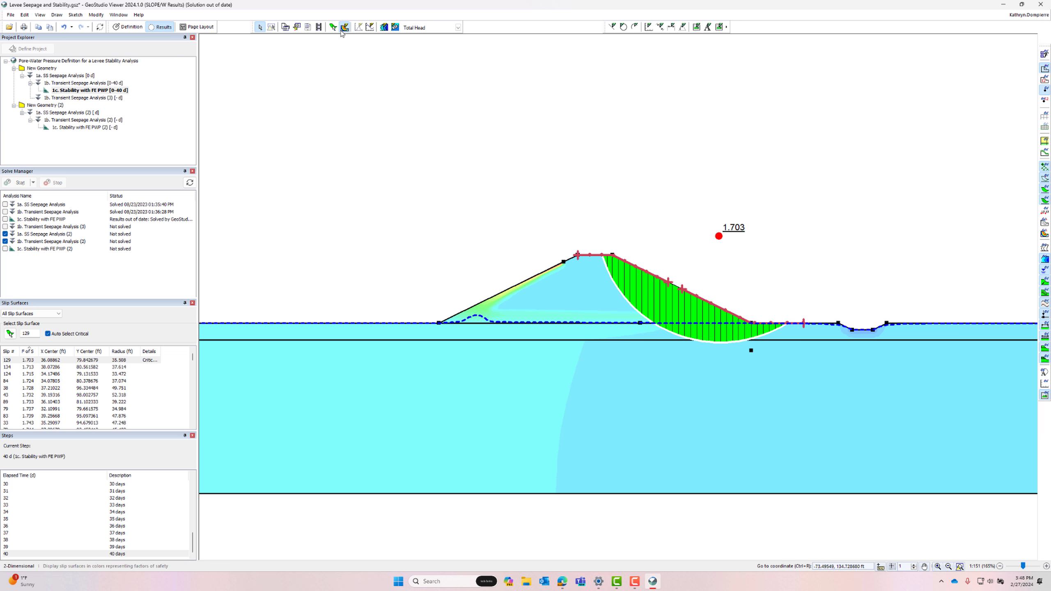
{"action": "left_click", "coordinate": [343, 27]}
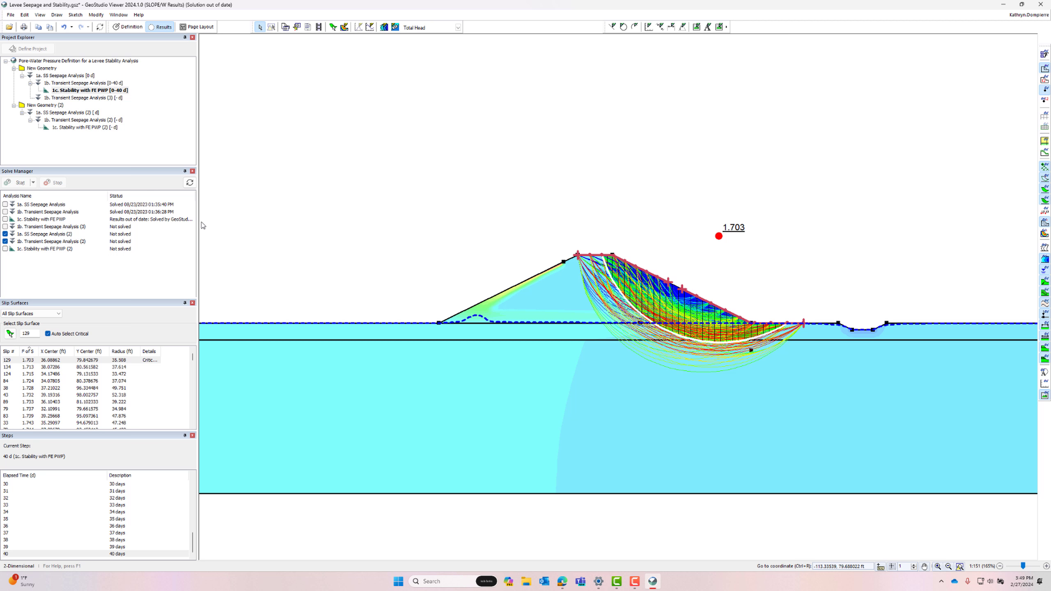
{"action": "mouse_move", "coordinate": [57, 198]}
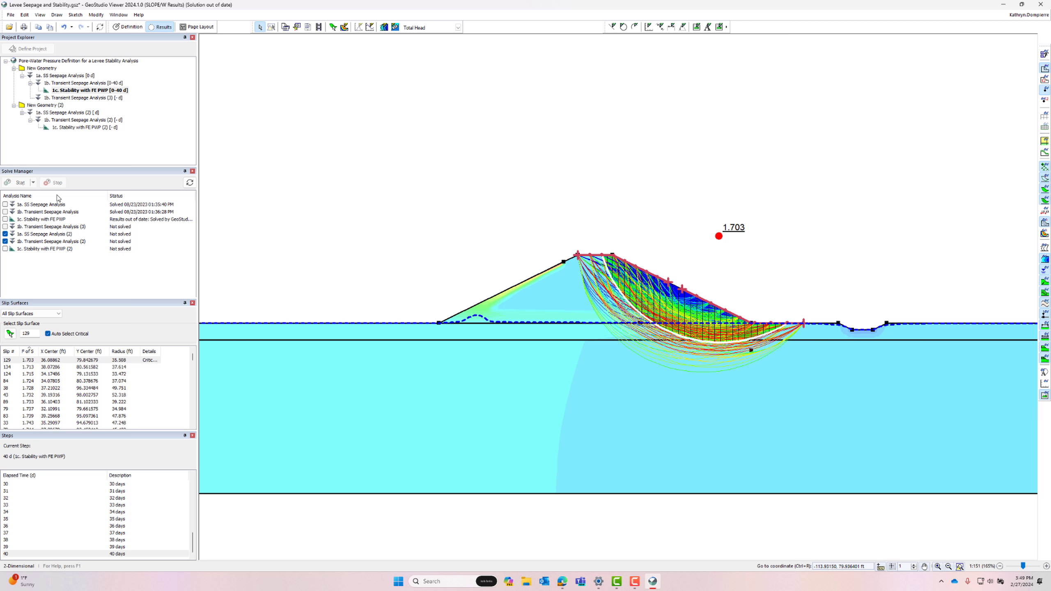
{"action": "left_click", "coordinate": [10, 15]}
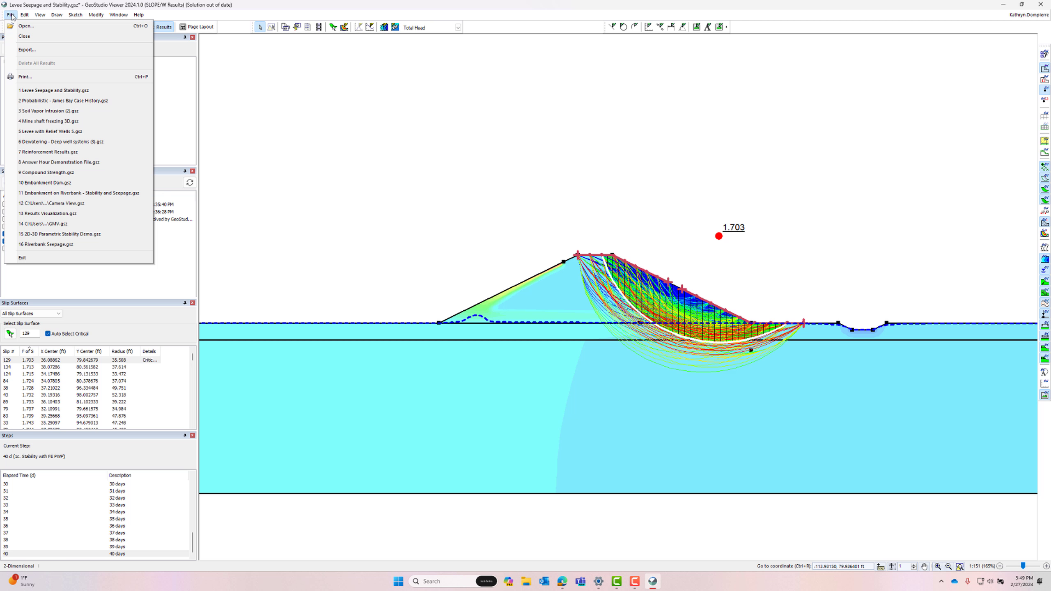
{"action": "mouse_move", "coordinate": [24, 76]}
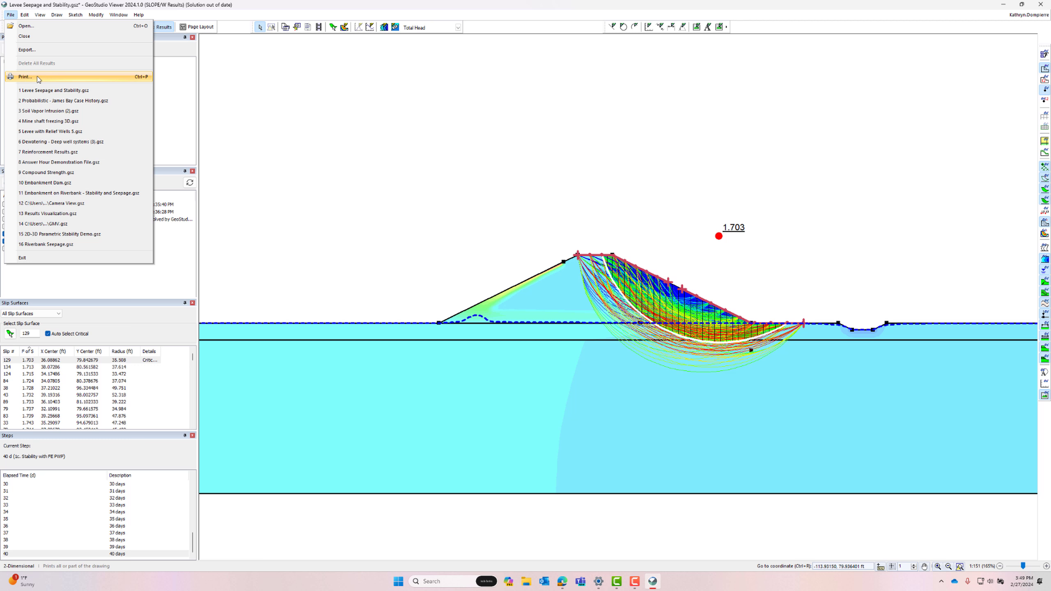